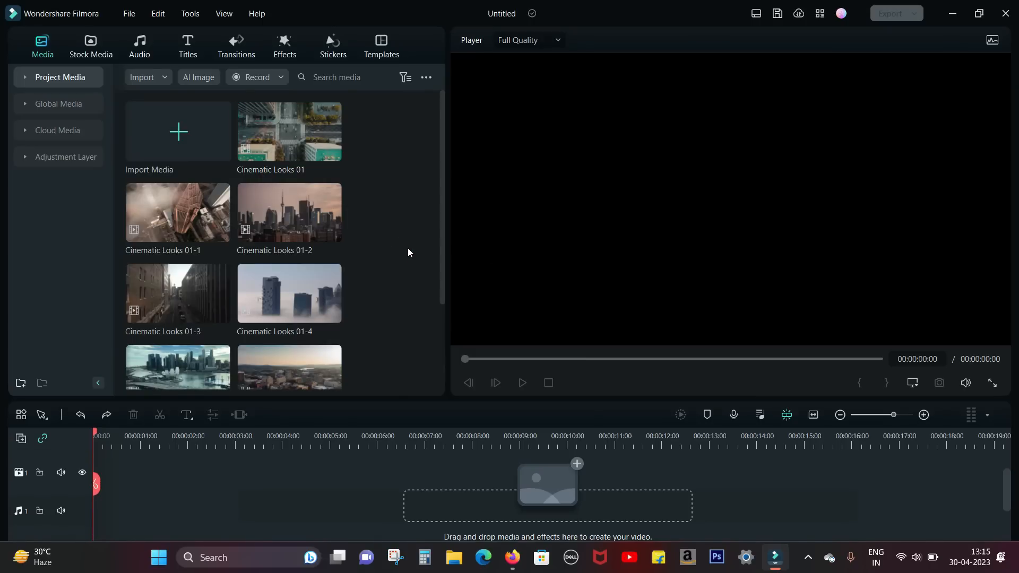
# - Search the Templates library for 'cinematic' to list cinematic openers, trailers and titles
pyautogui.click(381, 46)
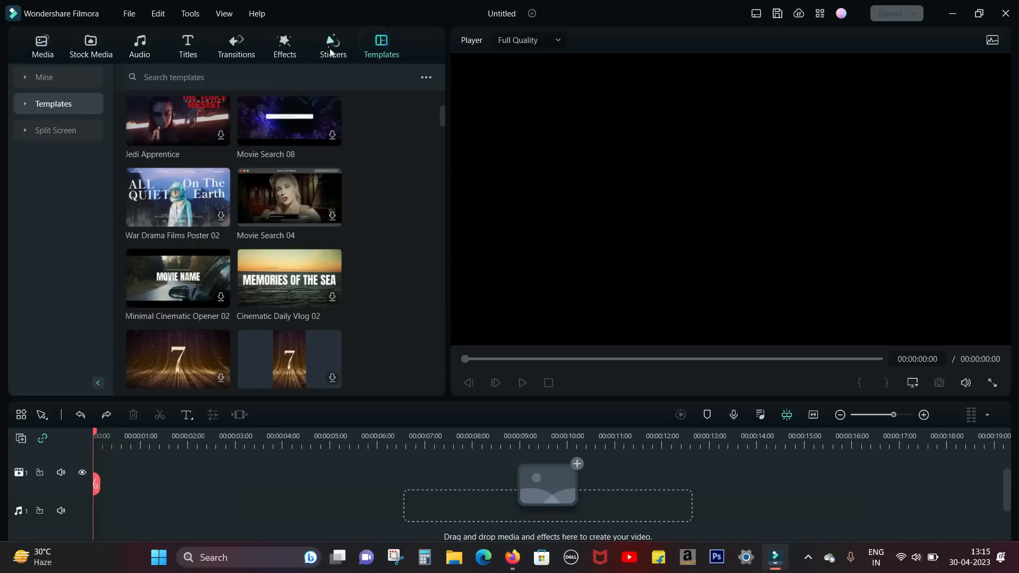
pyautogui.write('c')
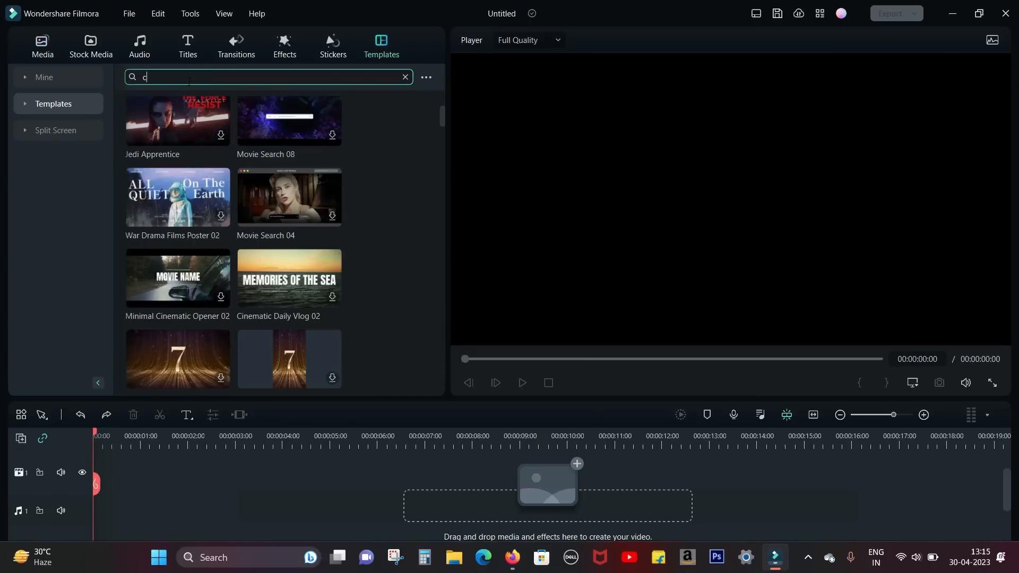
pyautogui.write('cinematic')
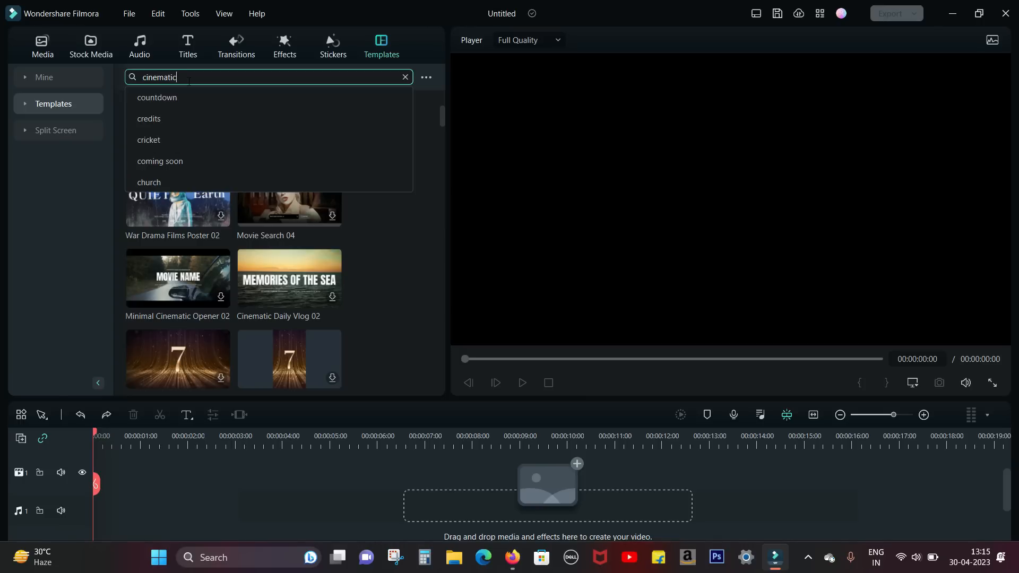
pyautogui.press('Return')
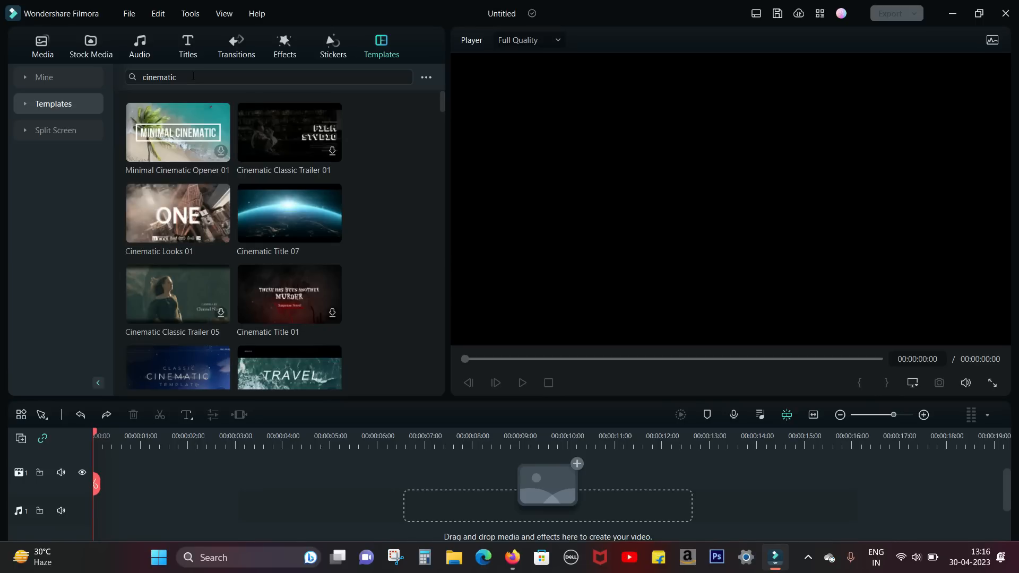
pyautogui.moveTo(245, 213)
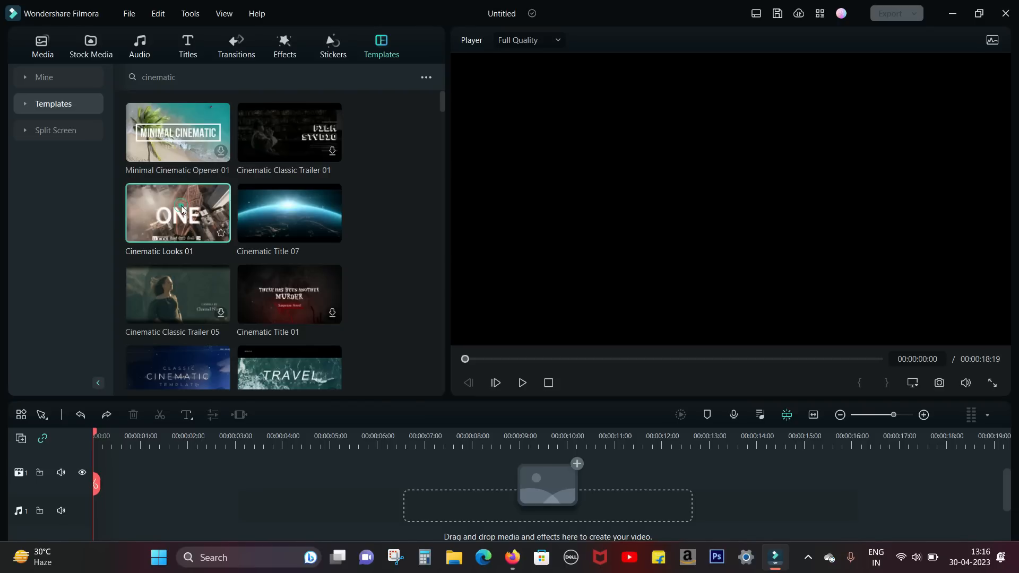
# - Add the Cinematic Looks 01 template to the timeline with its titles, clips and music track
pyautogui.click(522, 383)
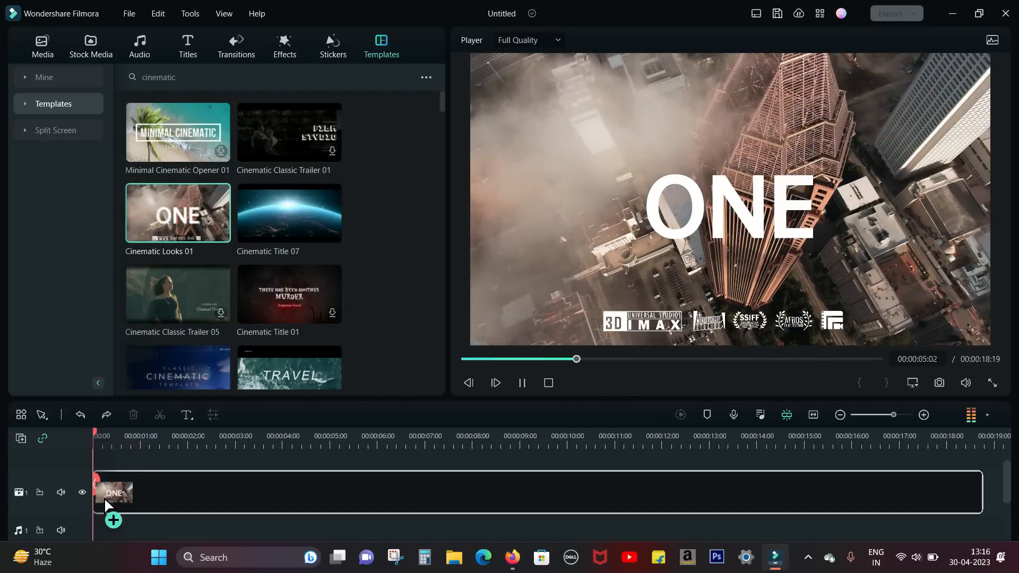
pyautogui.click(520, 382)
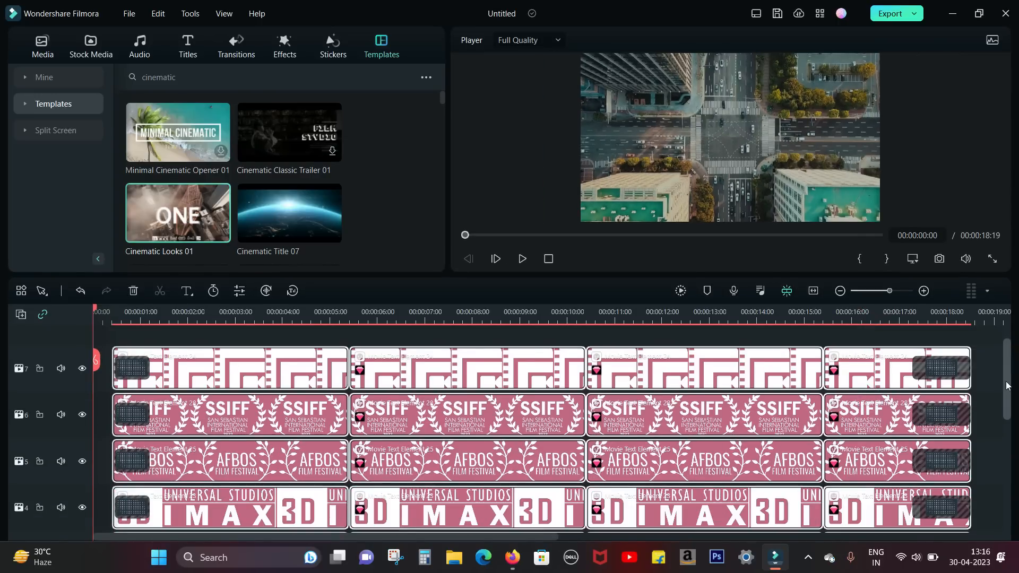
pyautogui.scroll(-3)
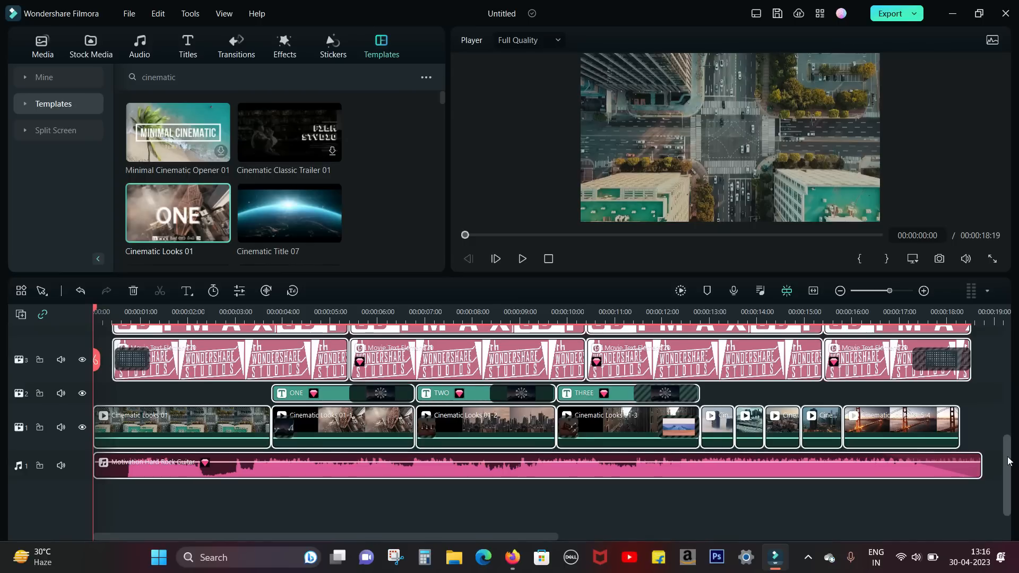
pyautogui.scroll(-3)
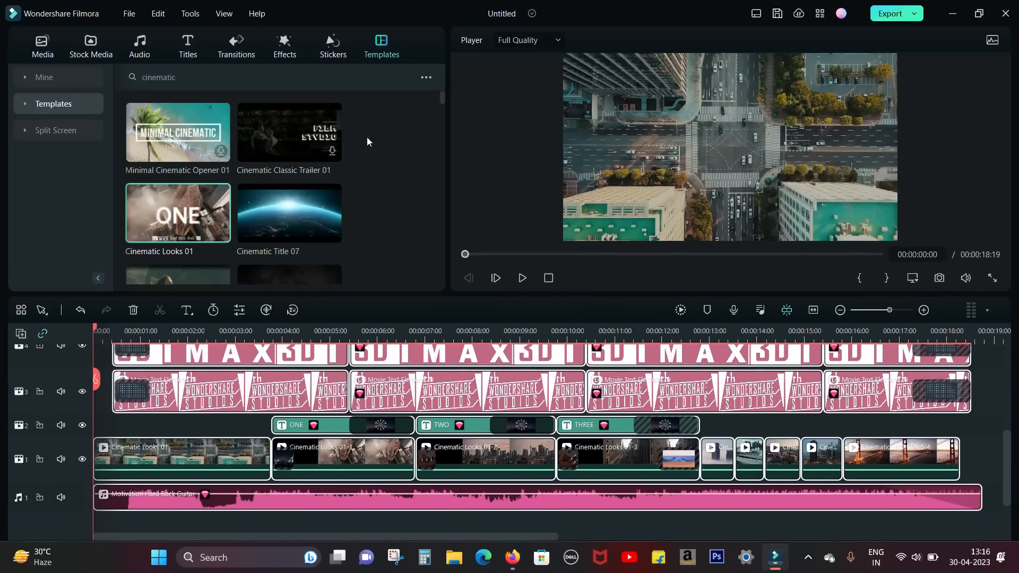
# - Search Stock Media for 'jump' and replace the first template clip with the pier video
pyautogui.click(91, 46)
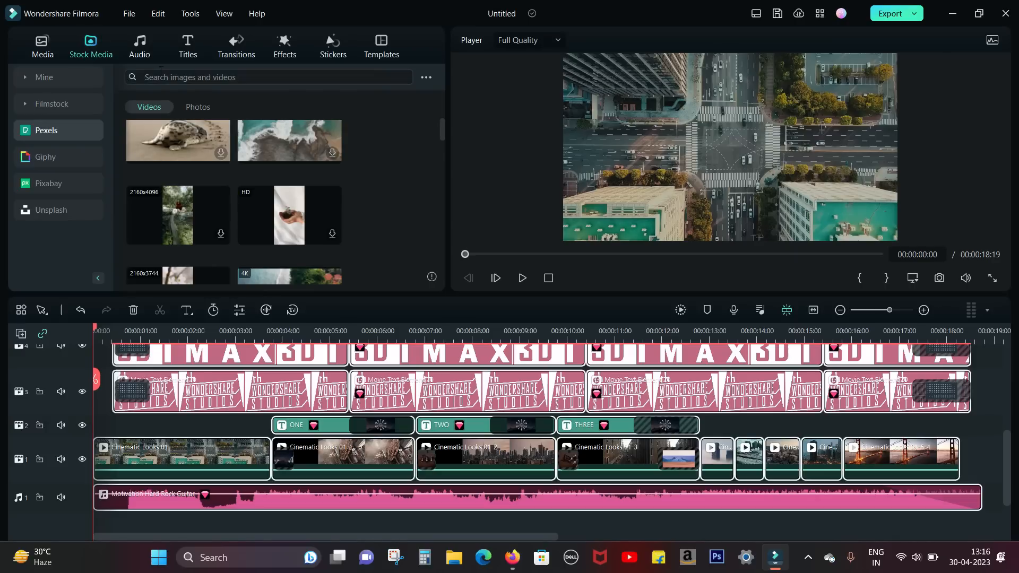
pyautogui.click(266, 77)
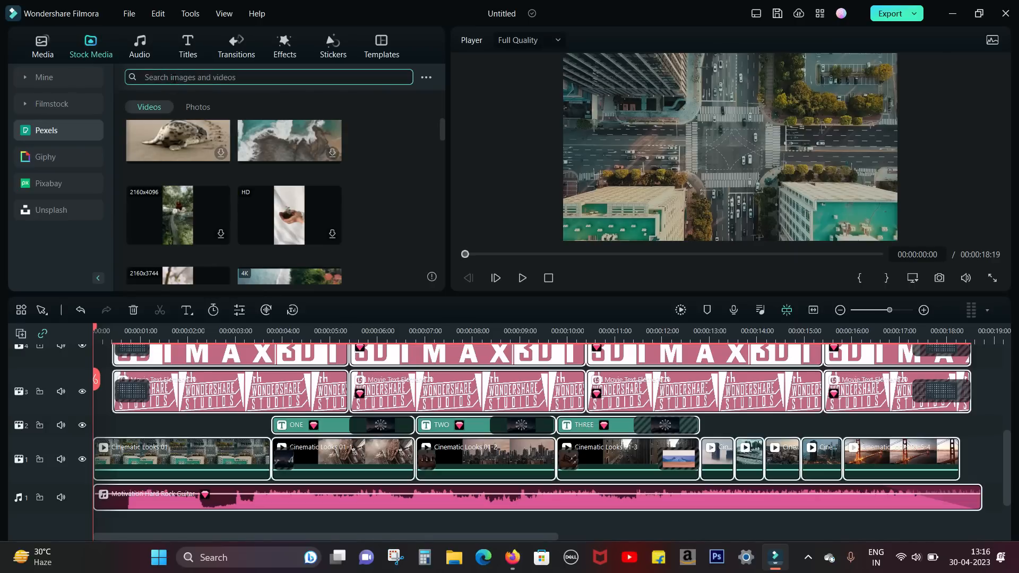
pyautogui.write('jump')
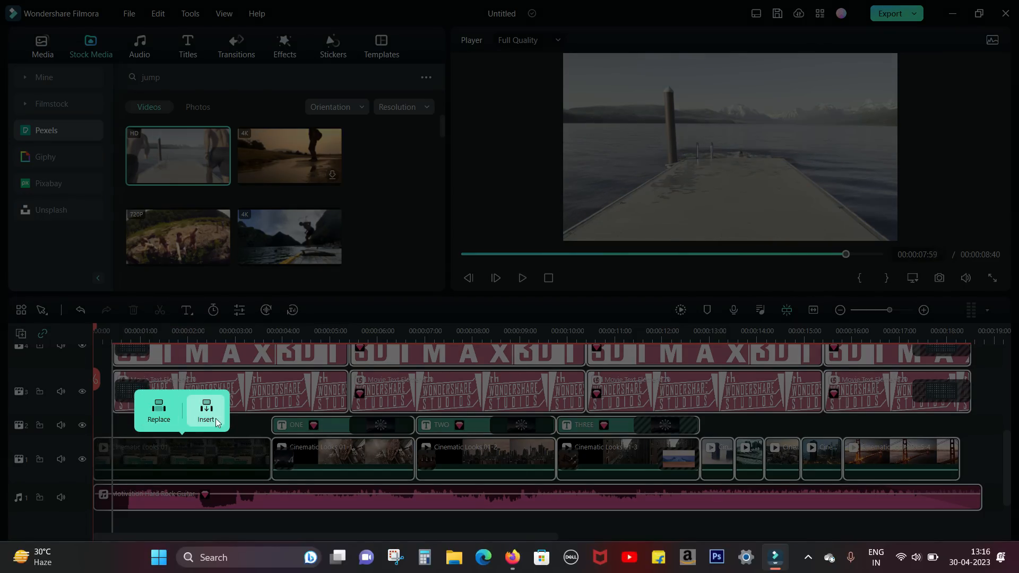
pyautogui.click(158, 412)
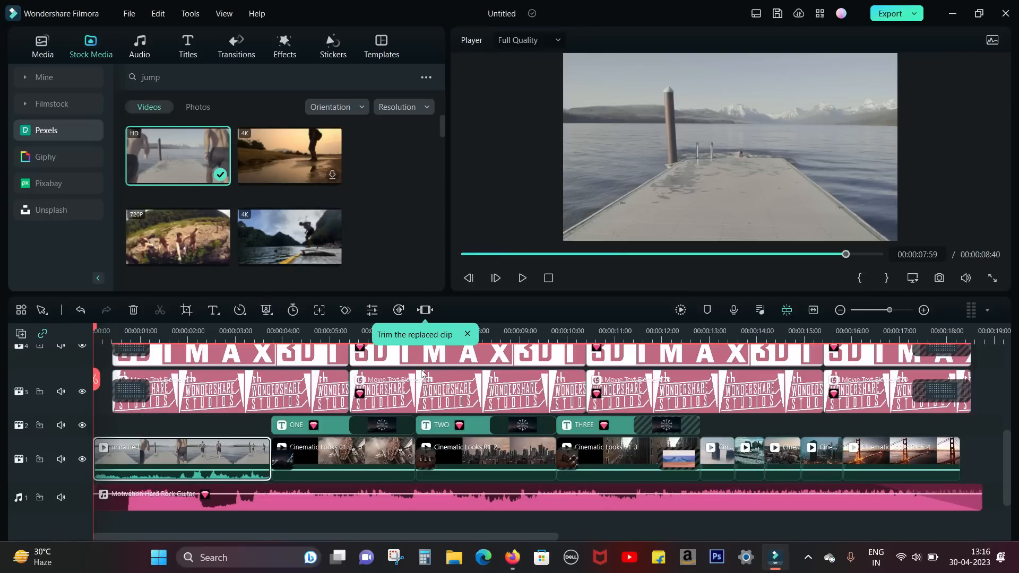
pyautogui.click(467, 335)
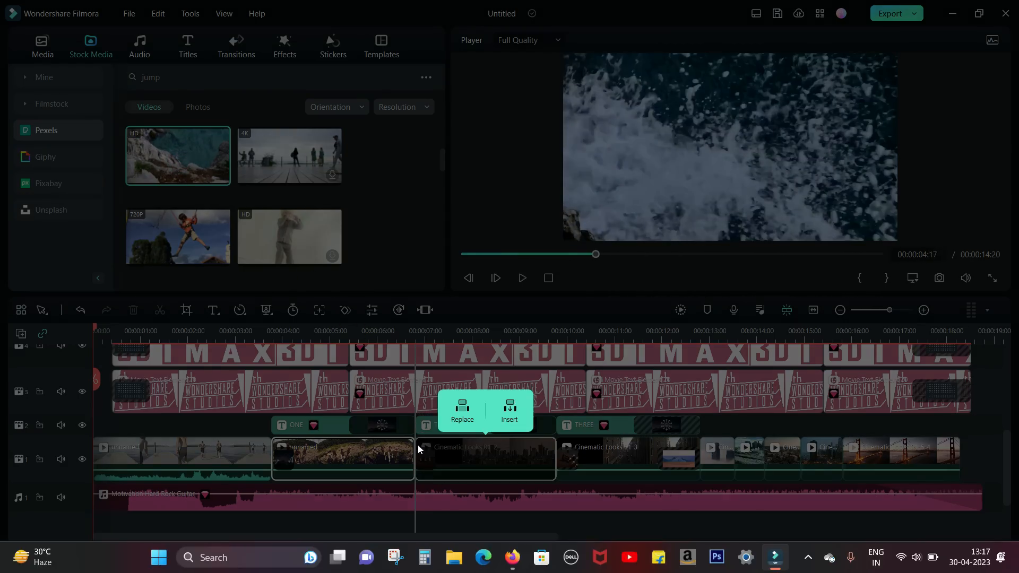
# - Replace another template clip with the rocky water jump video and preview the sequence
pyautogui.click(462, 410)
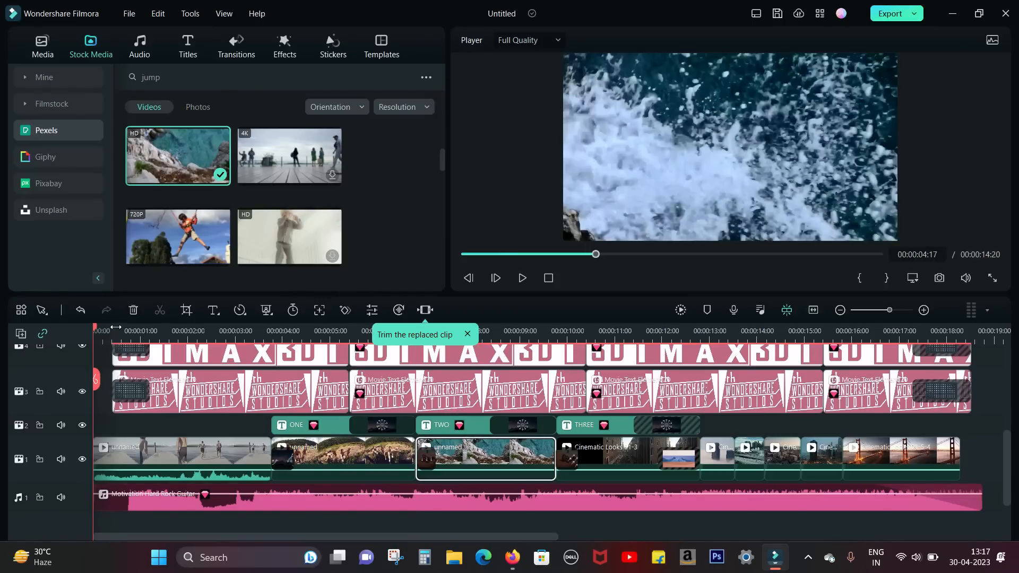
pyautogui.click(521, 277)
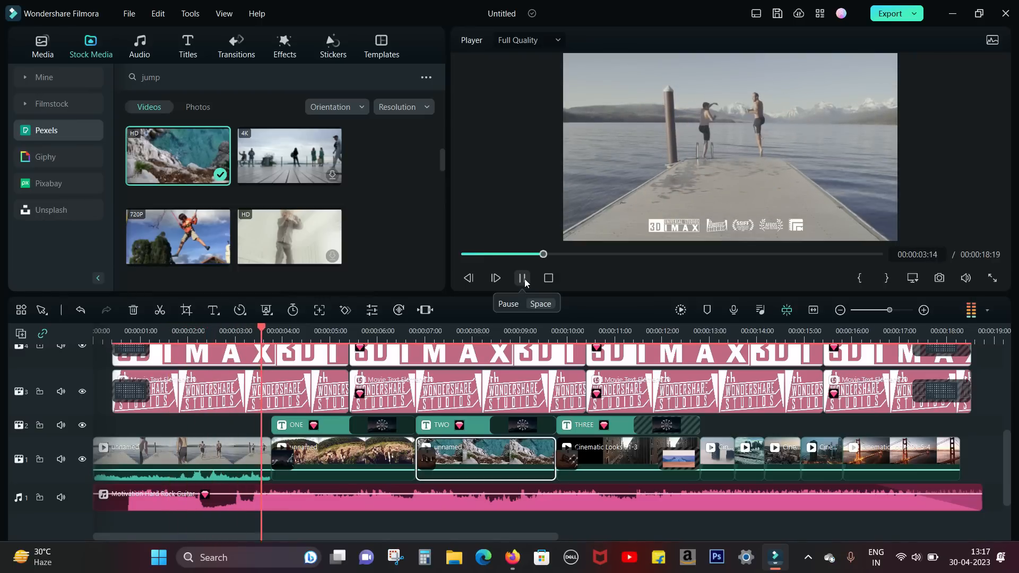
pyautogui.click(524, 277)
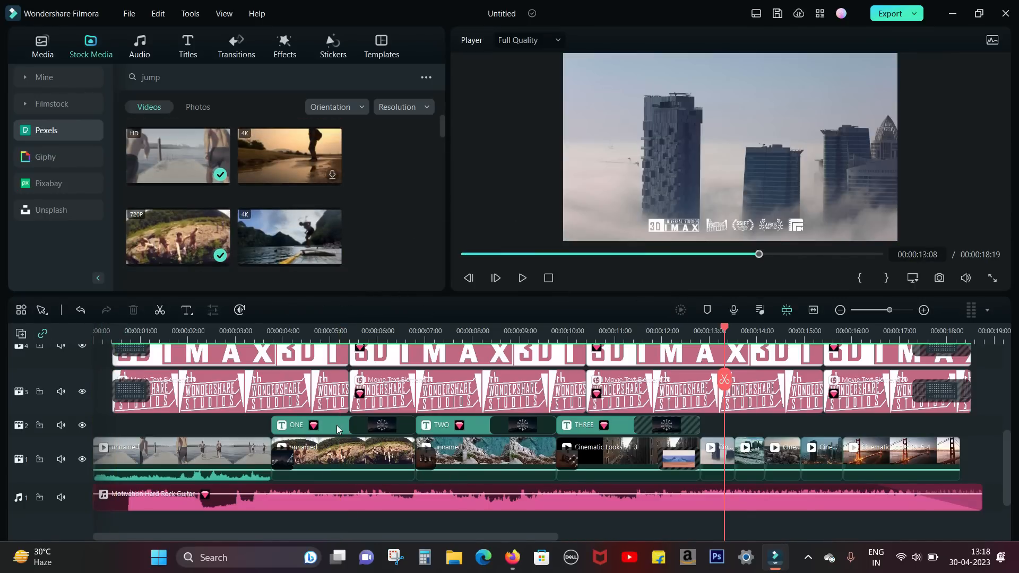
# - Retype the template titles ONE, TWO, THREE as GET, SET and GO
pyautogui.doubleClick(296, 425)
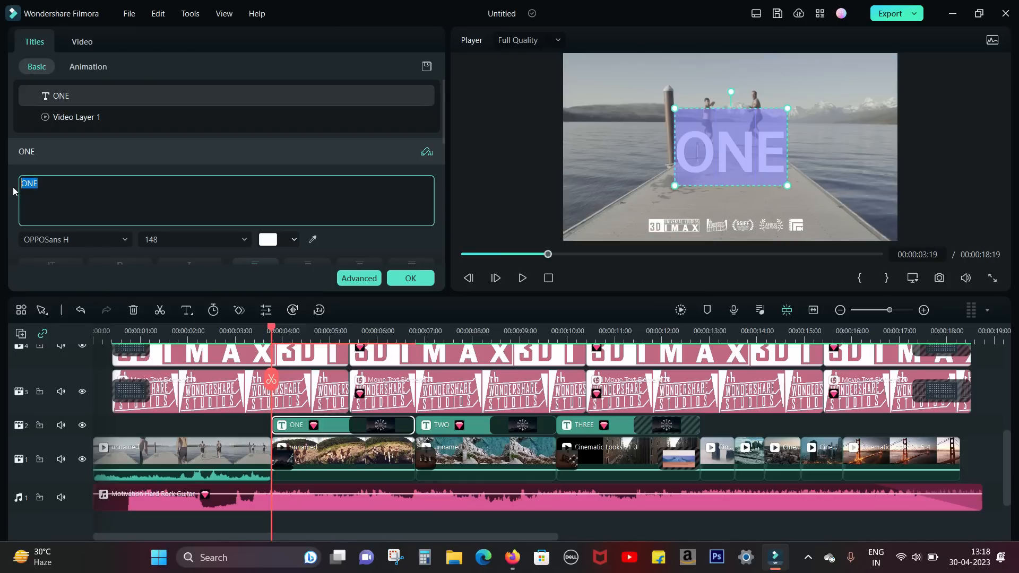
pyautogui.write('GET')
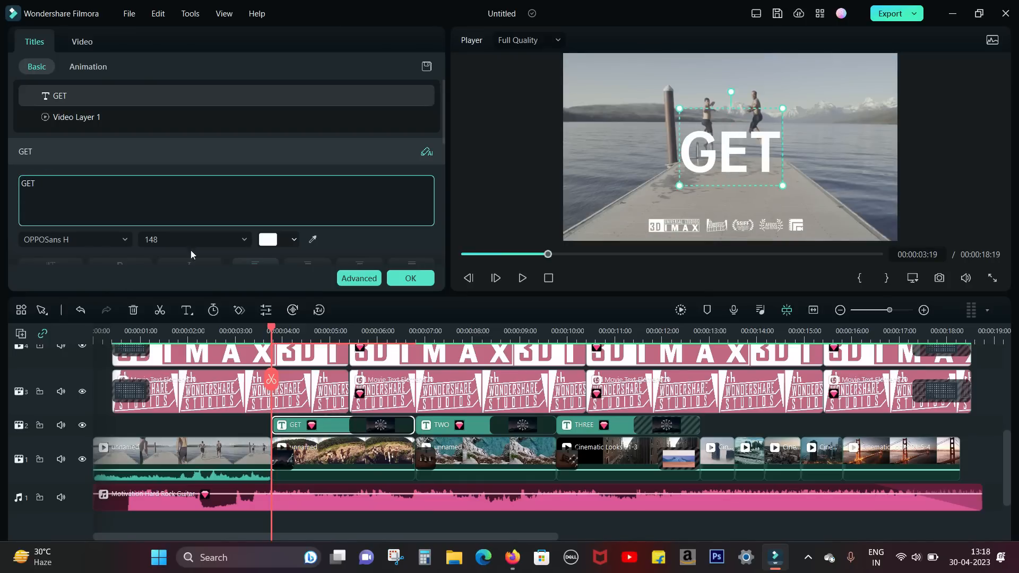
pyautogui.click(448, 424)
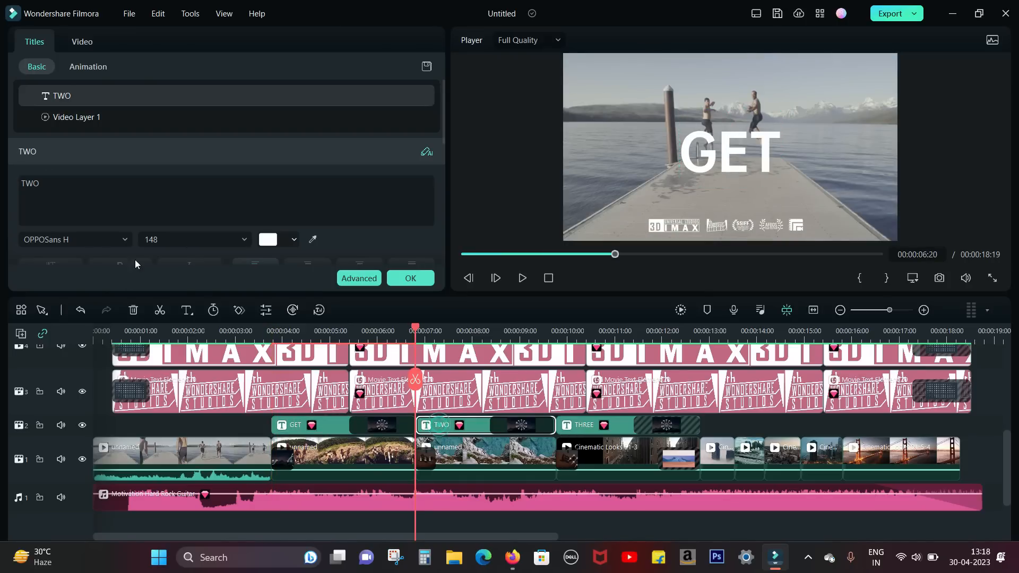
pyautogui.write('SET')
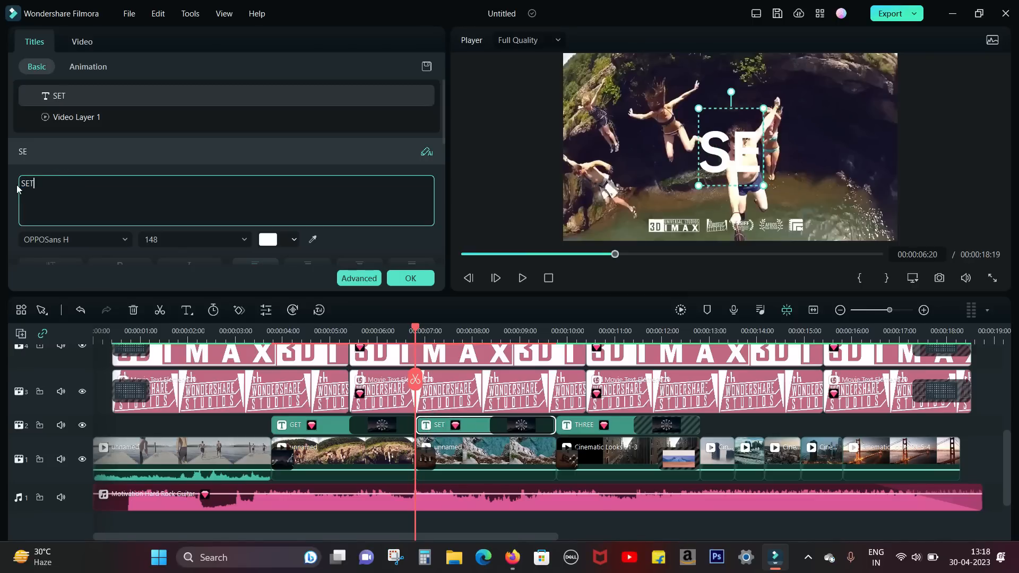
pyautogui.click(583, 425)
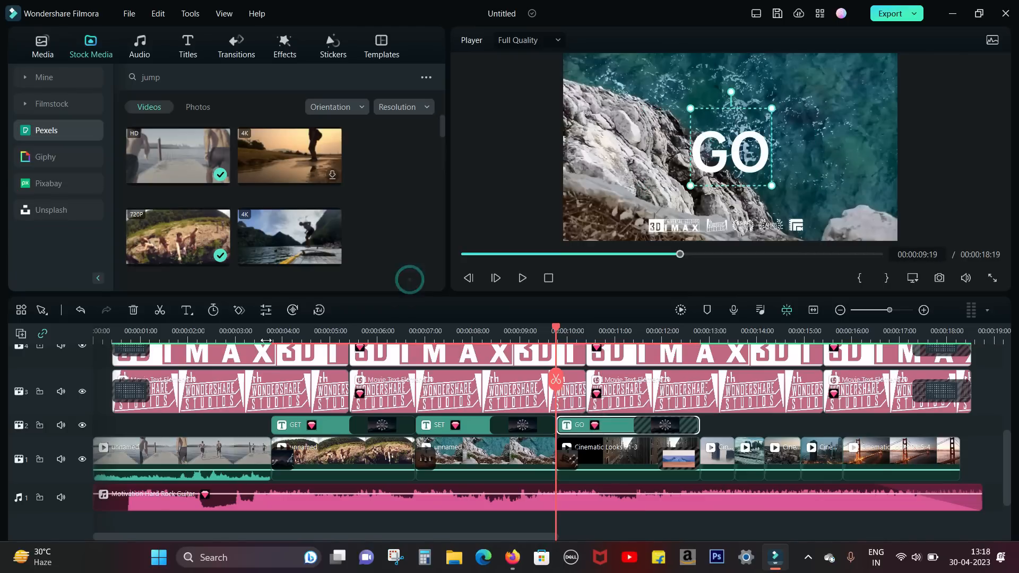
pyautogui.click(519, 277)
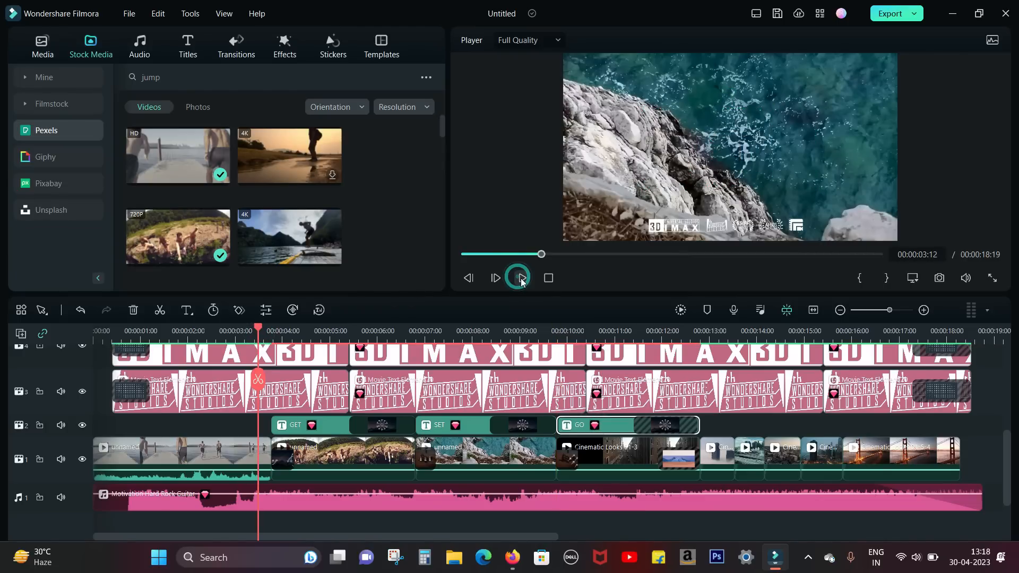
pyautogui.click(518, 278)
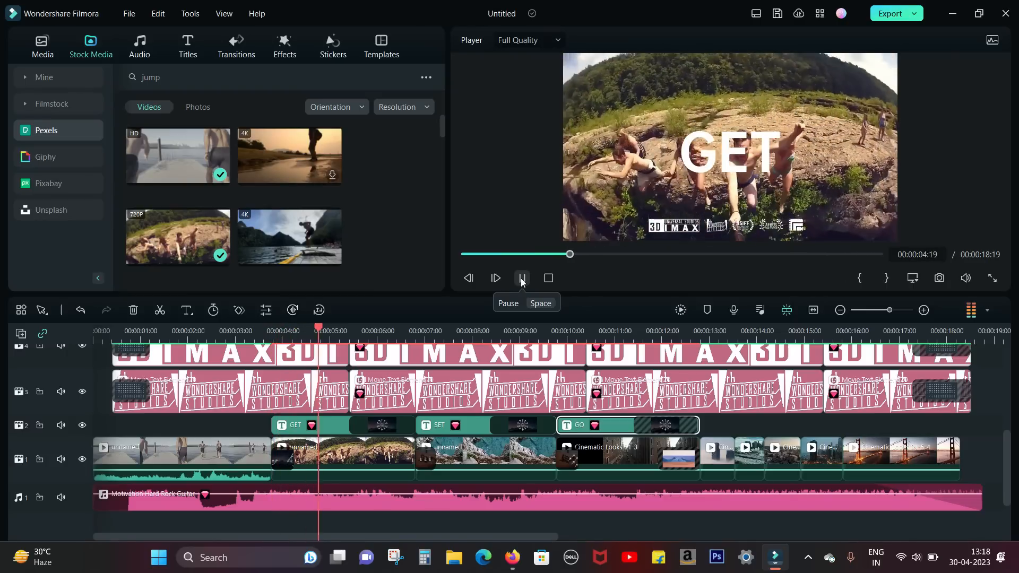
pyautogui.click(521, 277)
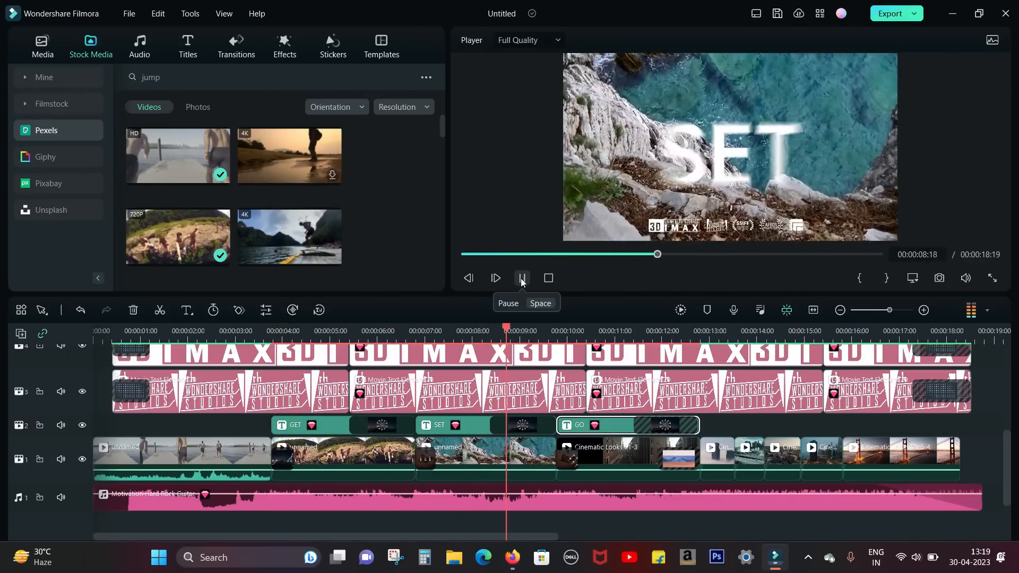
pyautogui.click(381, 45)
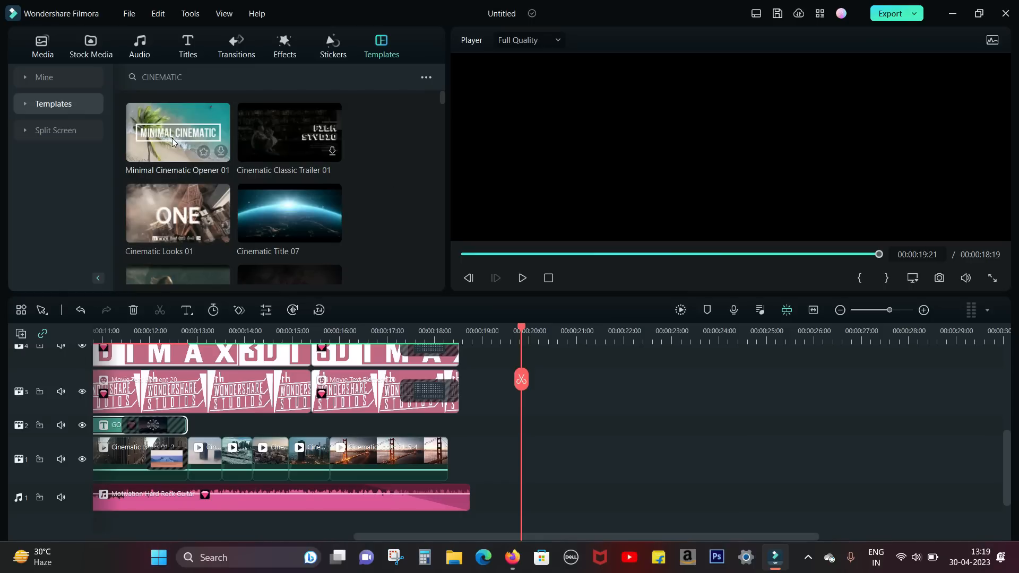
pyautogui.moveTo(289, 134)
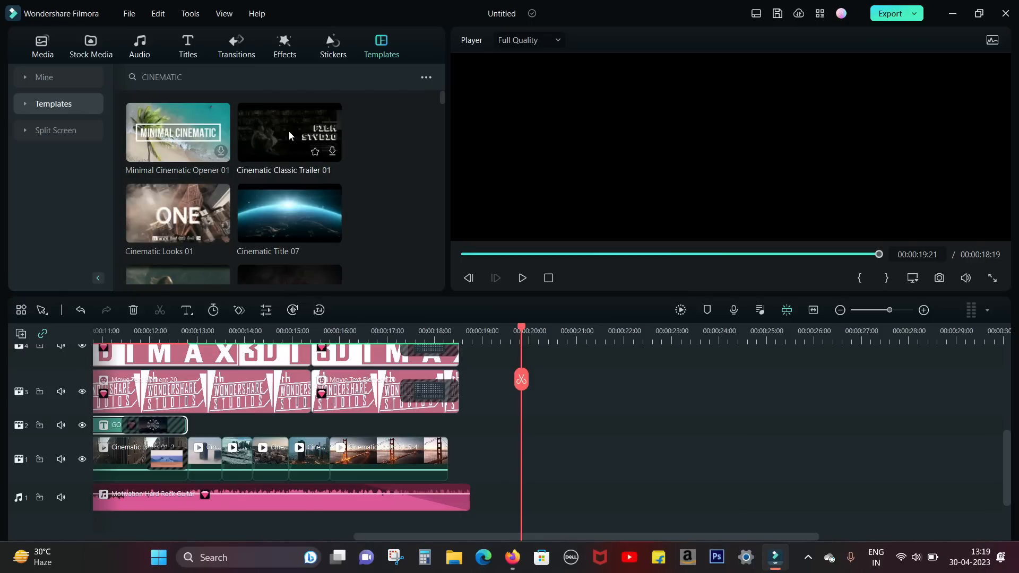
pyautogui.moveTo(271, 212)
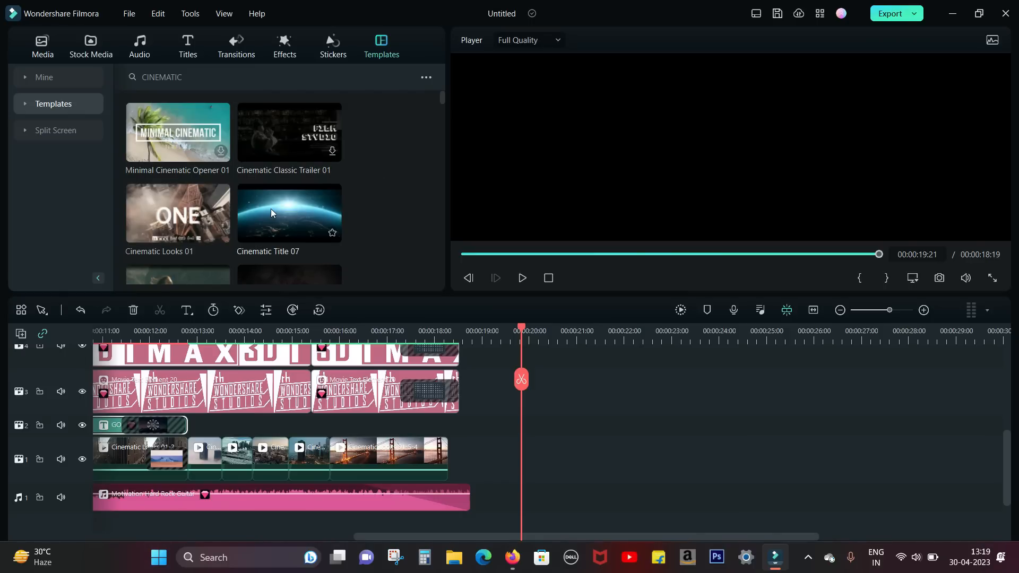
# - Preview the Cinematic Opener 06 template from the cinematic results
pyautogui.click(289, 213)
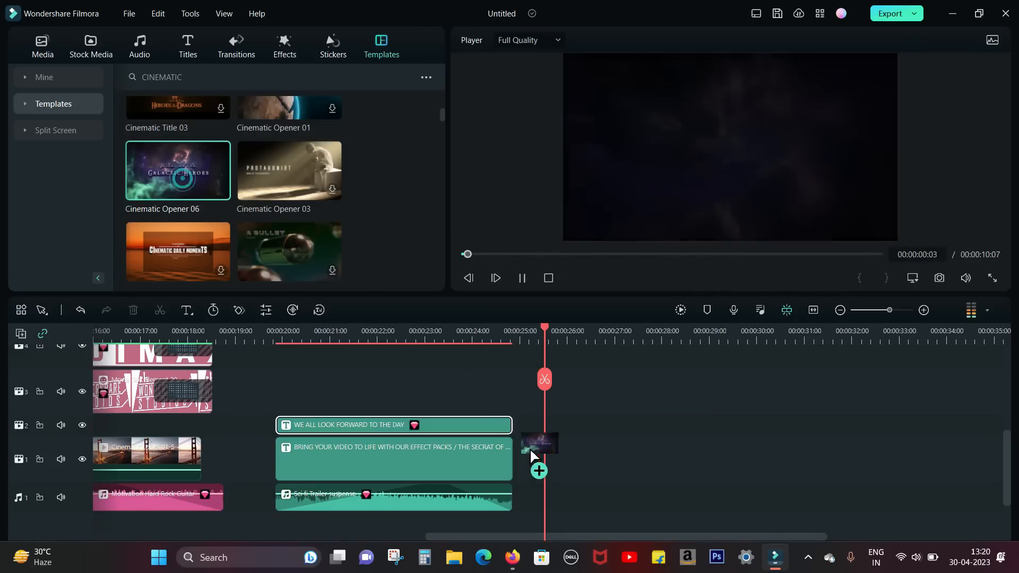
# - Place Cinematic Opener 06 after the existing clips and play back the space opener
pyautogui.click(496, 277)
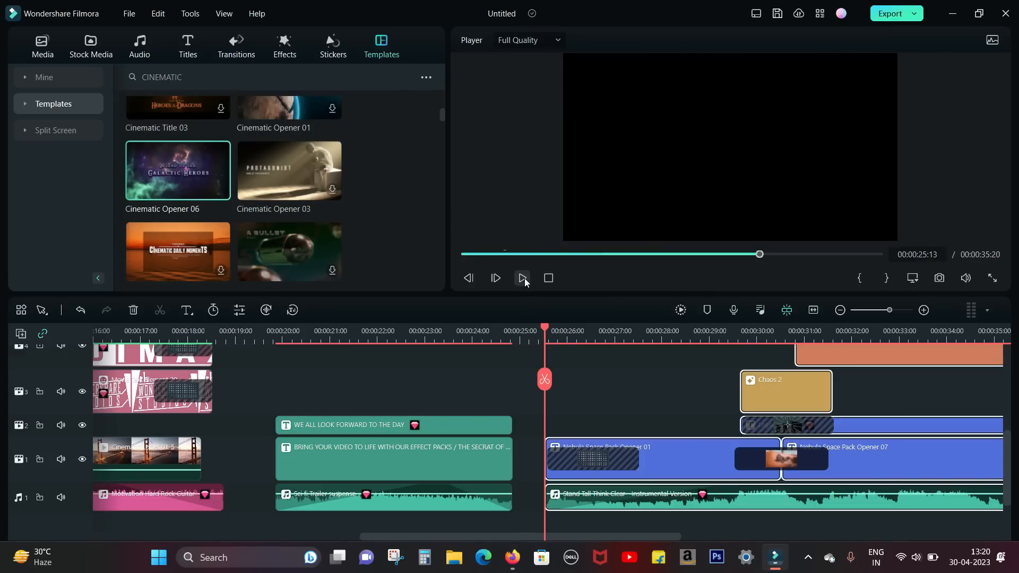
pyautogui.click(524, 279)
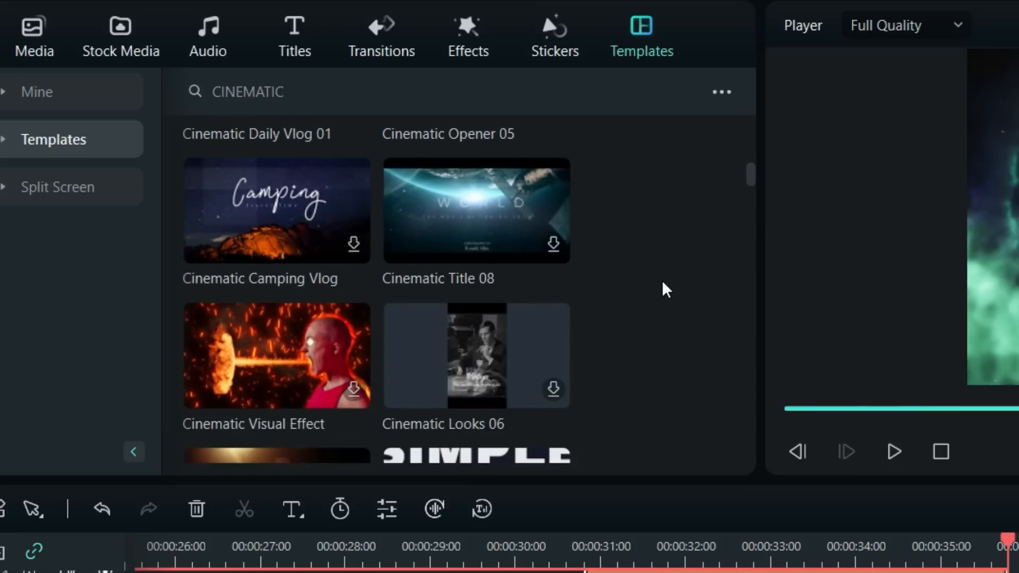
# - Scroll down the Templates panel to reach Cinematic Title Trailer 01
pyautogui.scroll(-3)
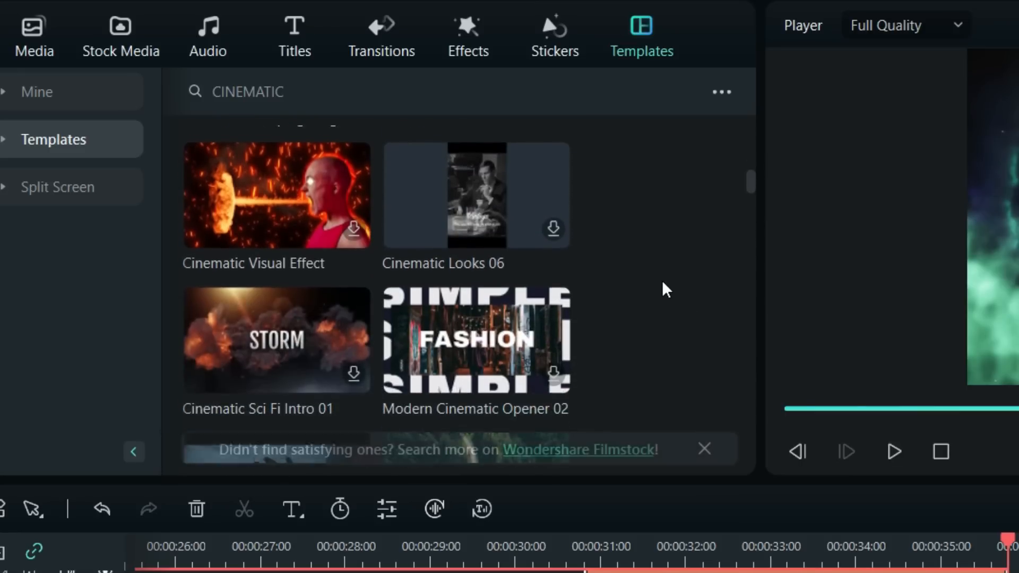
pyautogui.scroll(-3)
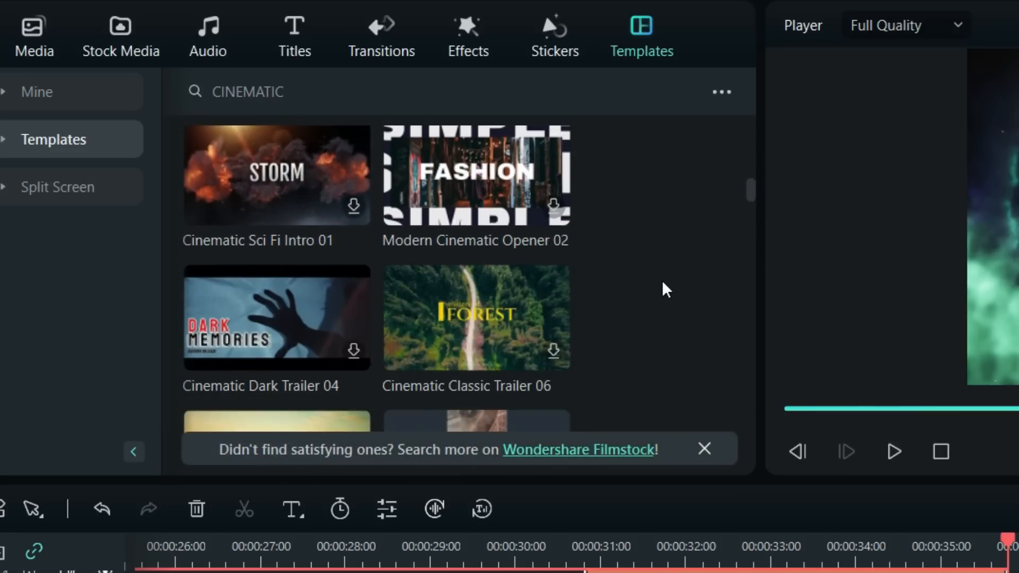
pyautogui.scroll(-3)
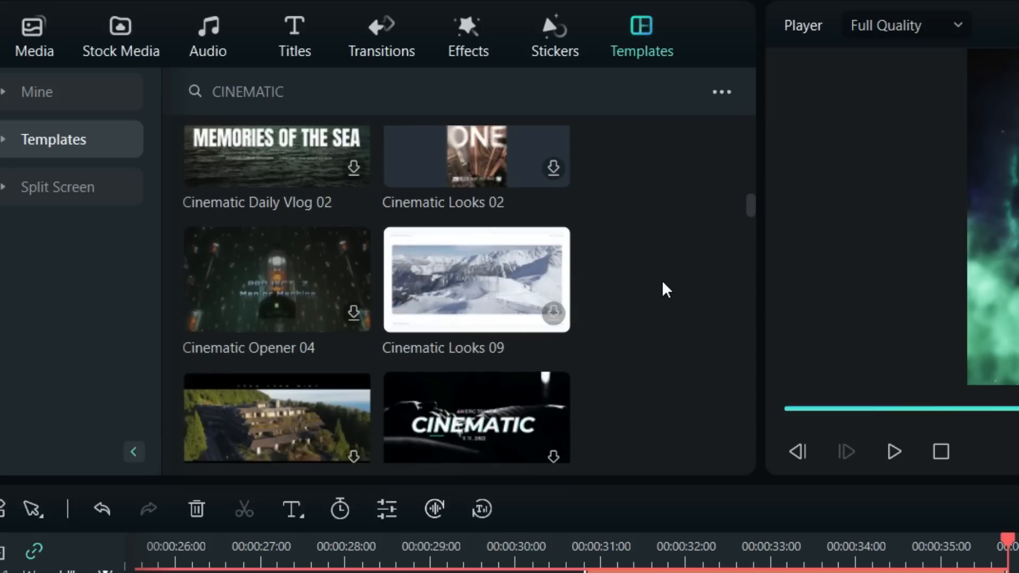
pyautogui.scroll(-3)
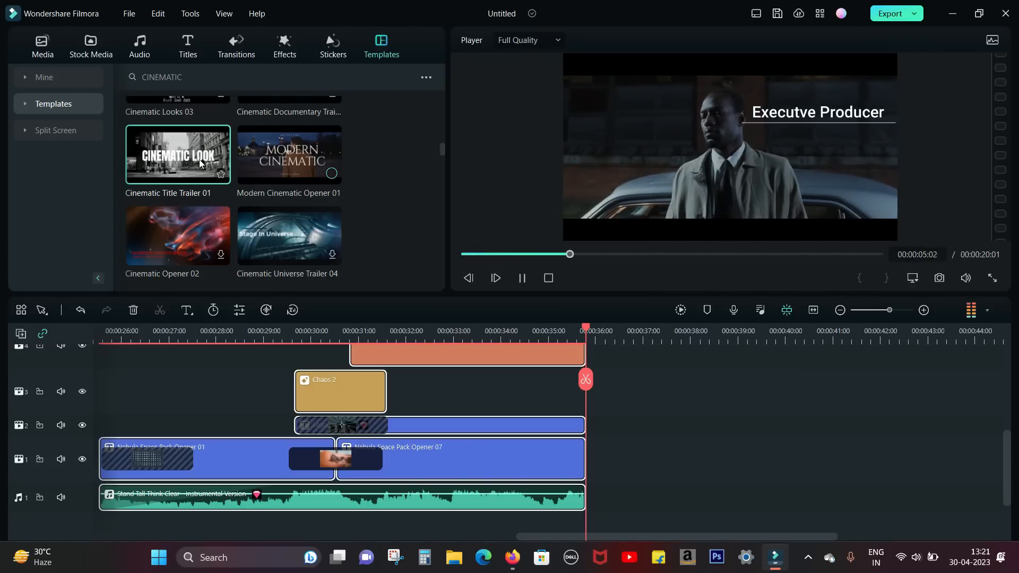
pyautogui.click(289, 154)
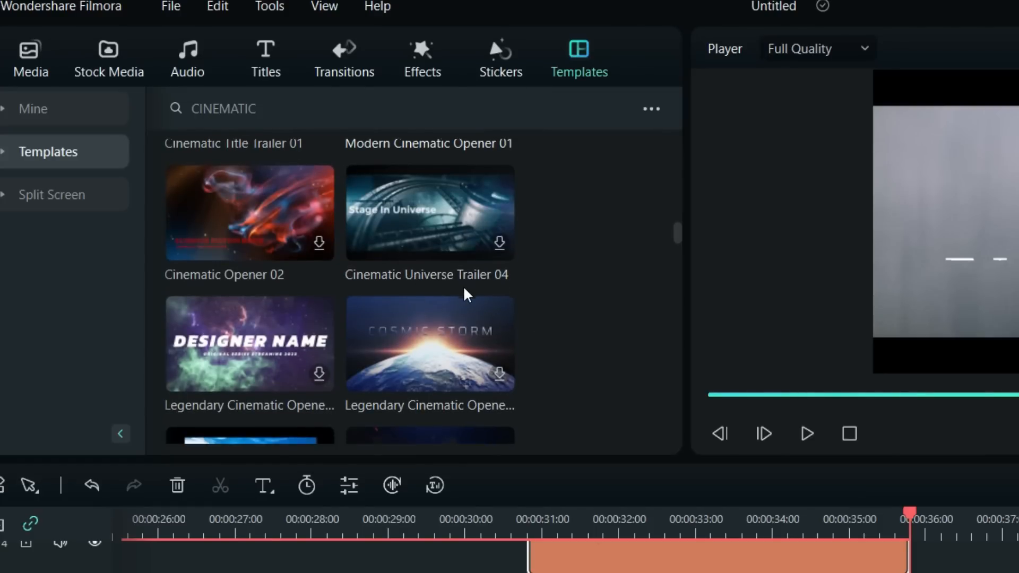
# - Scroll to the Cinematic Superhero Trailer template and pause its preview
pyautogui.scroll(-3)
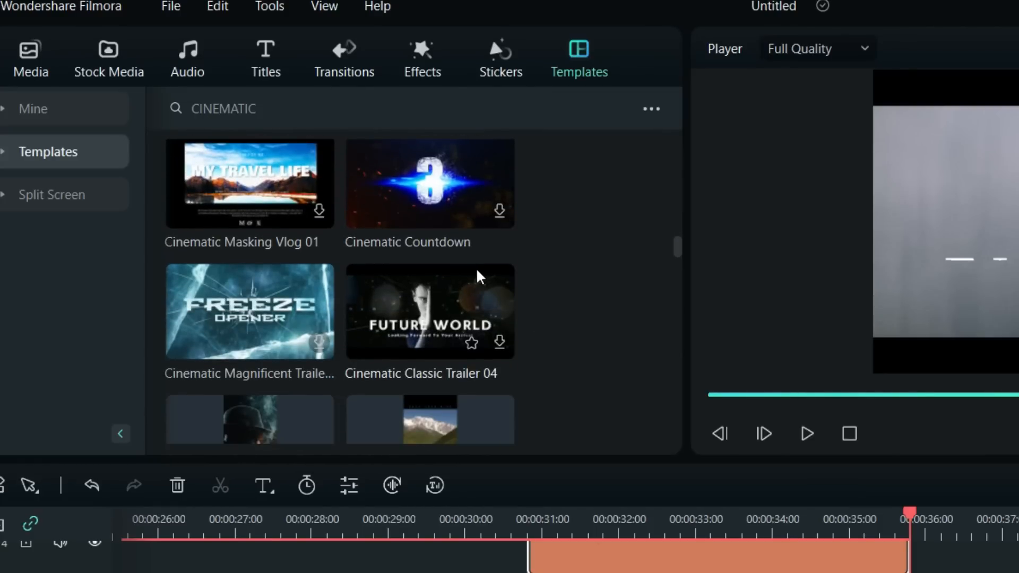
pyautogui.scroll(-3)
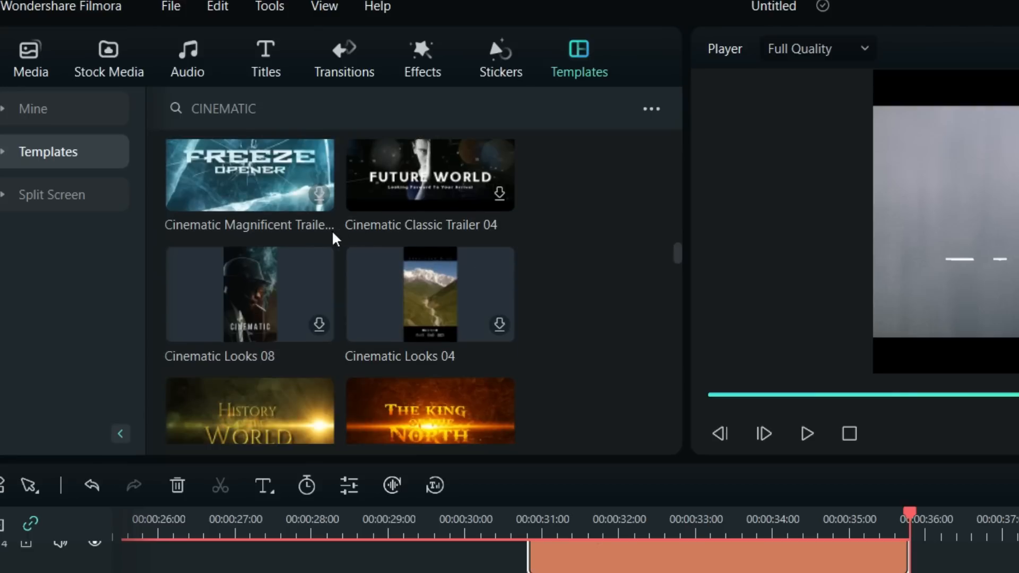
pyautogui.moveTo(427, 361)
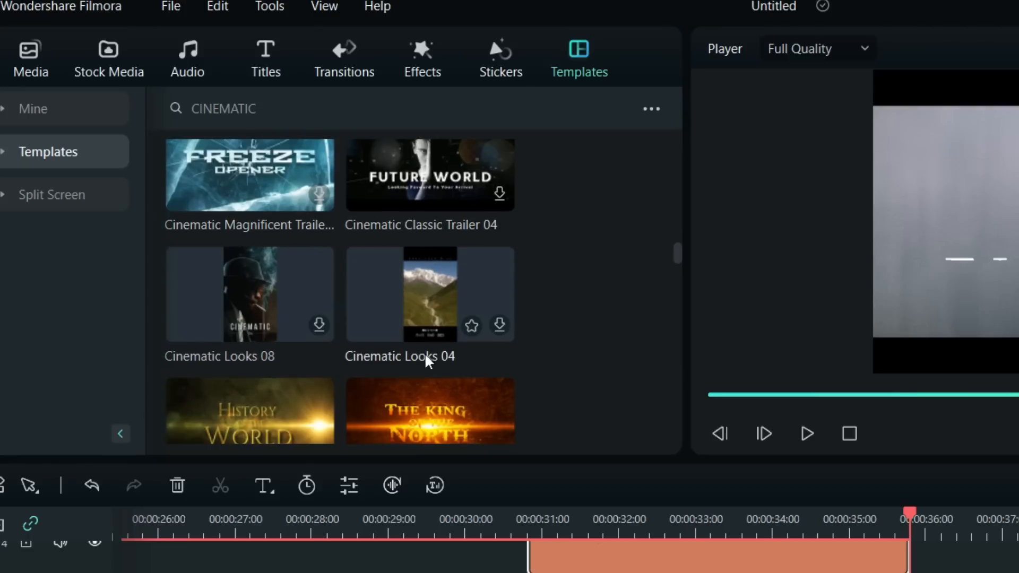
pyautogui.scroll(-3)
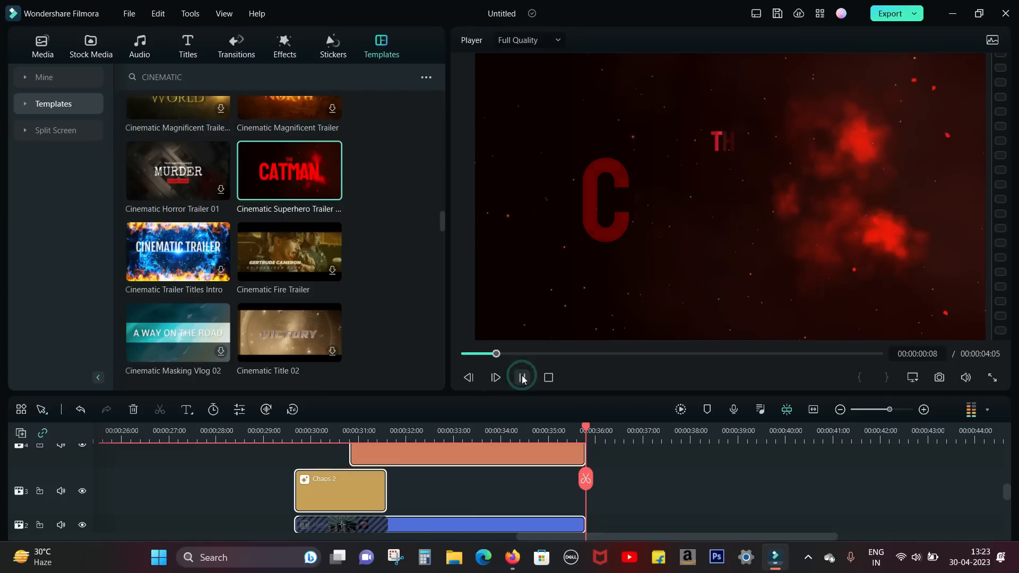
pyautogui.click(521, 377)
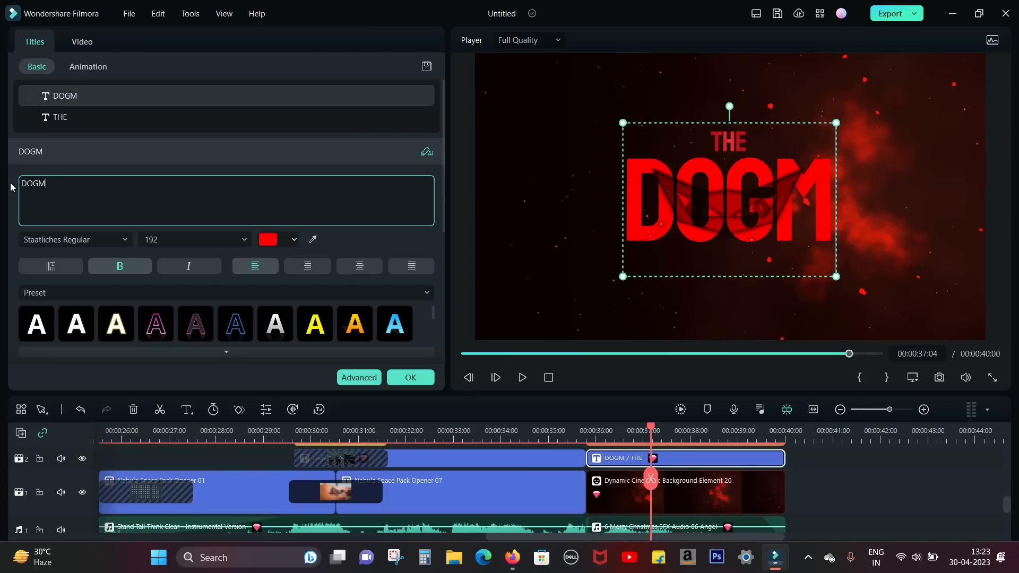
# - Complete the red trailer title as THE DOGMAN, play it to check, and finish editing
pyautogui.write('AN')
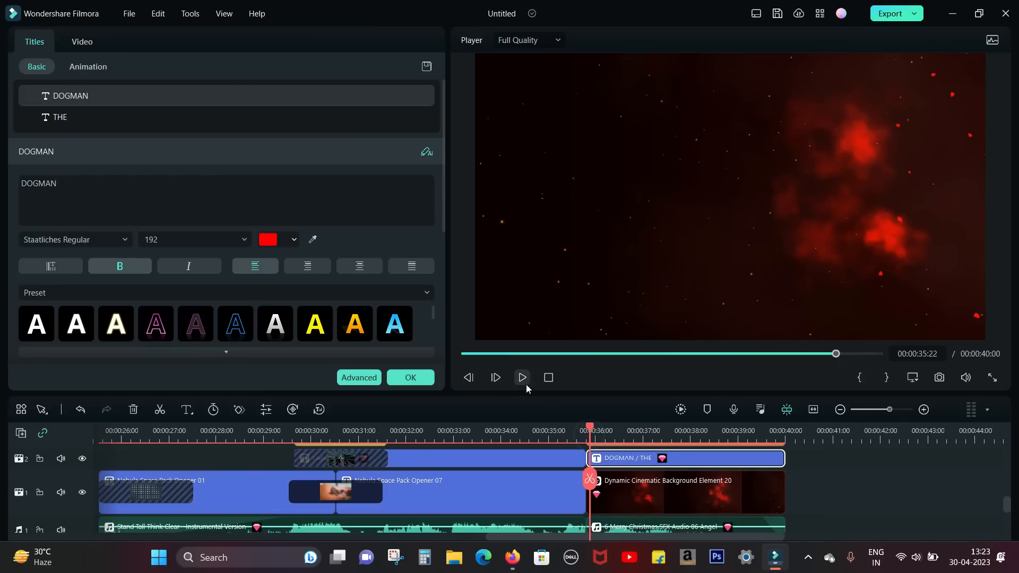
pyautogui.click(523, 378)
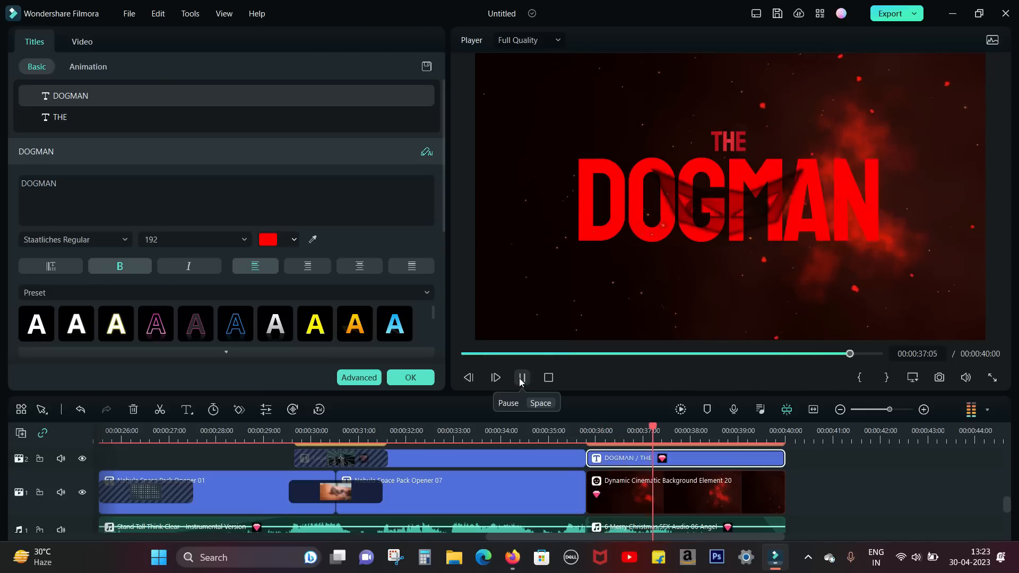
pyautogui.click(520, 378)
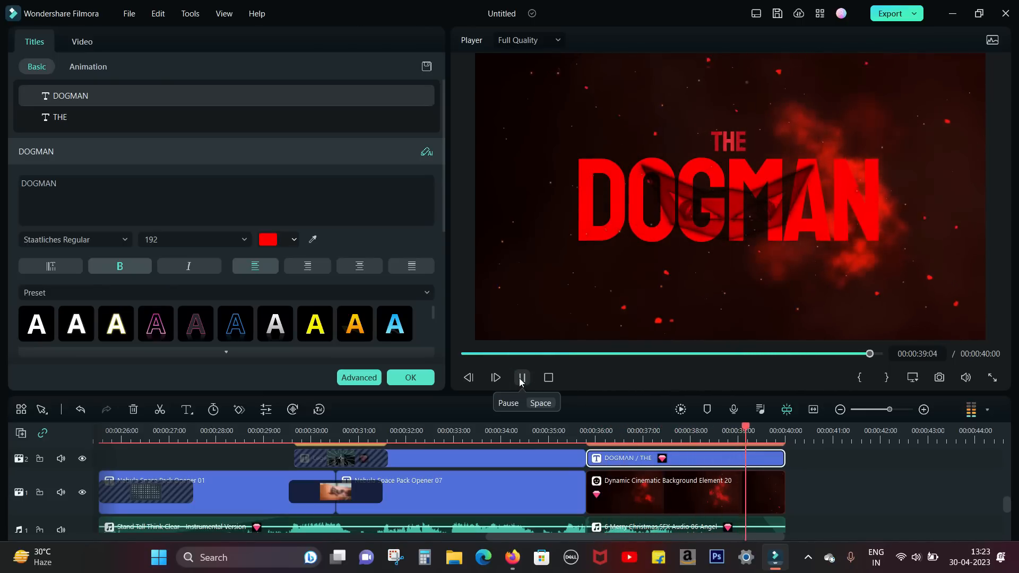
pyautogui.click(520, 378)
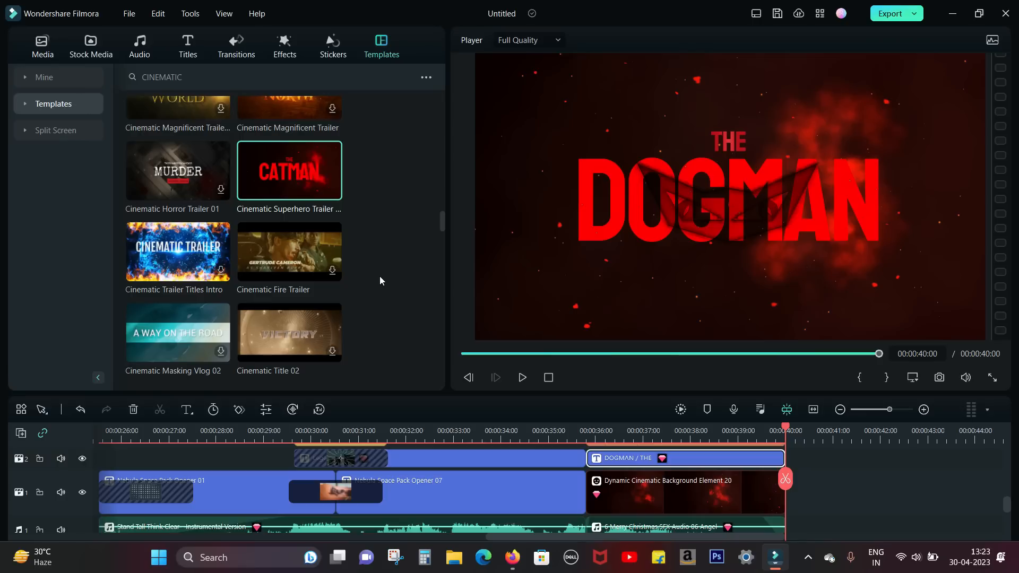
pyautogui.scroll(-3)
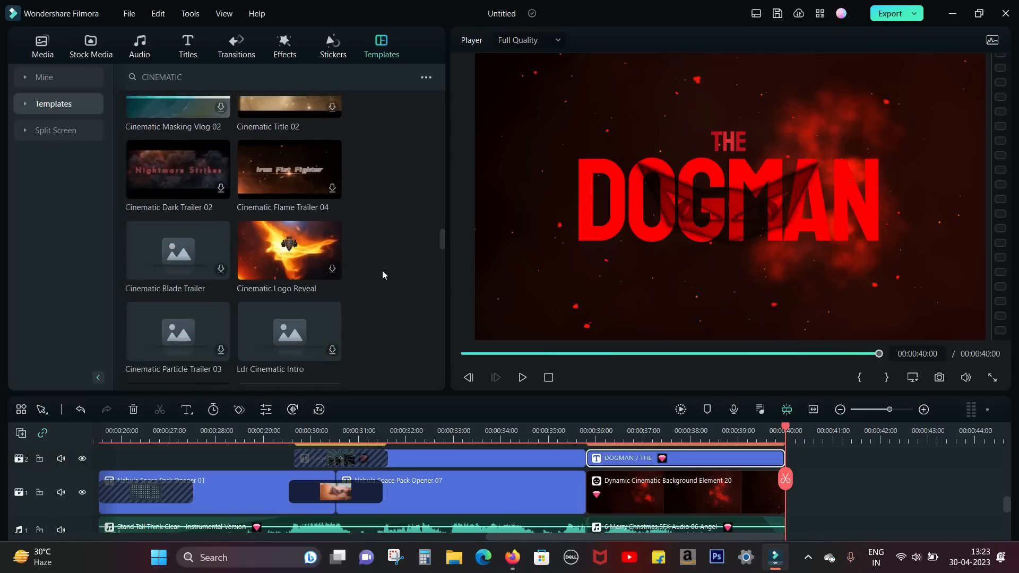
pyautogui.scroll(-3)
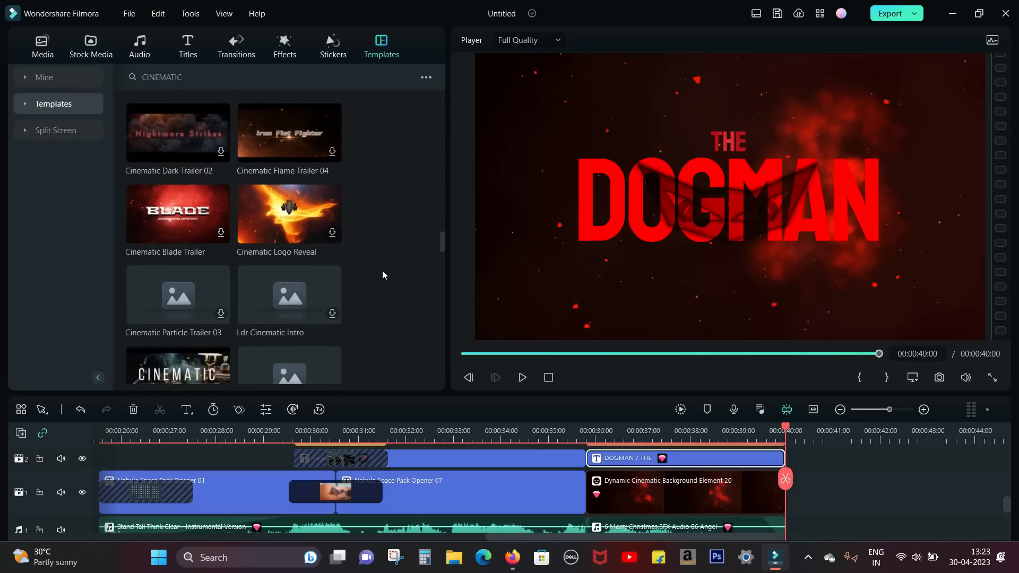
pyautogui.scroll(-3)
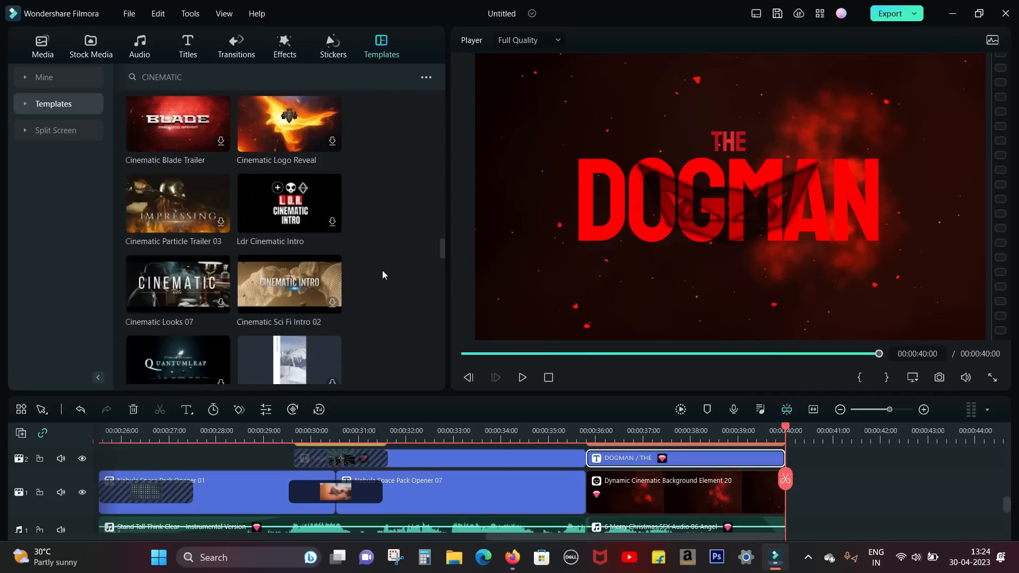
pyautogui.scroll(-3)
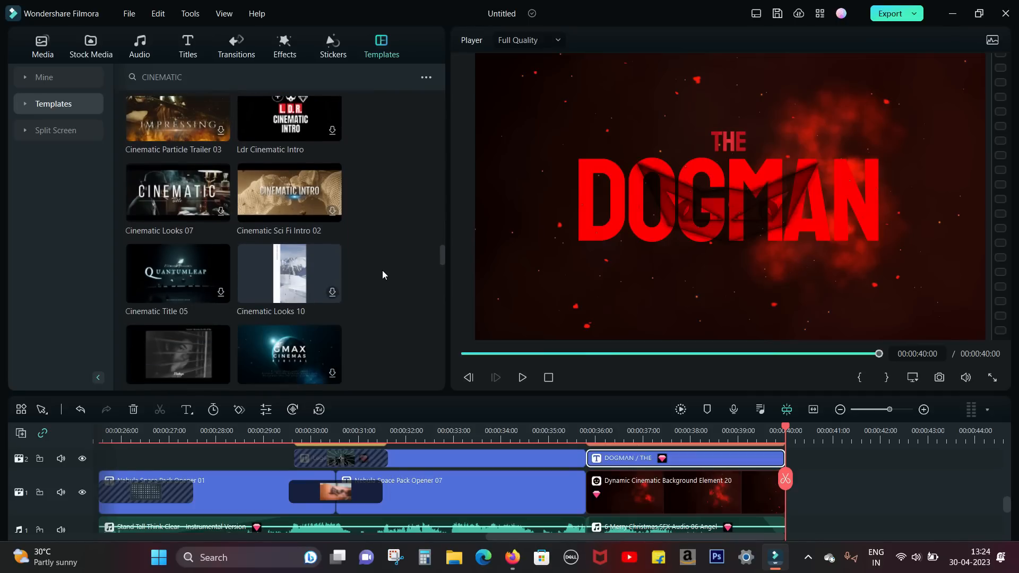
pyautogui.scroll(-3)
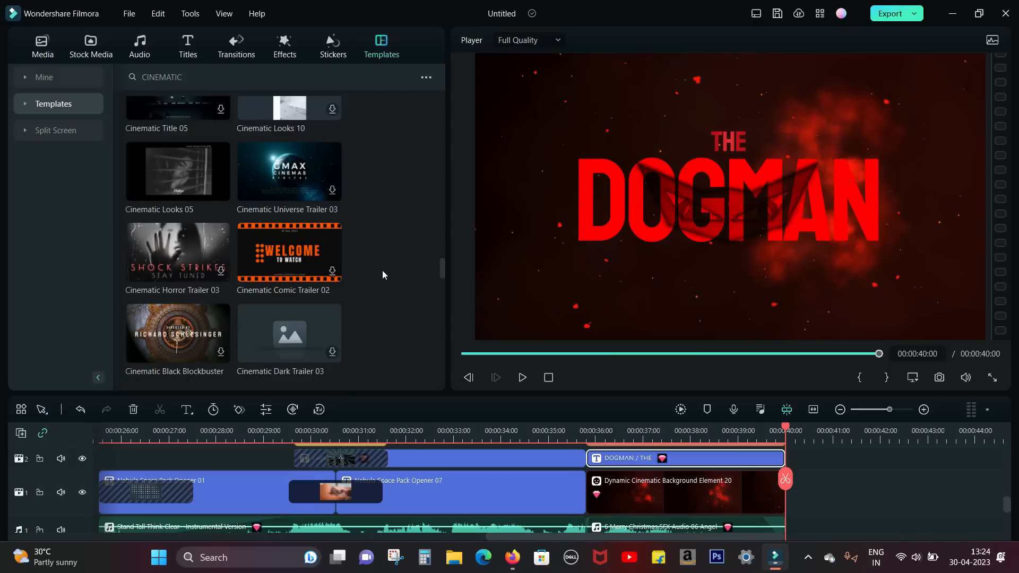